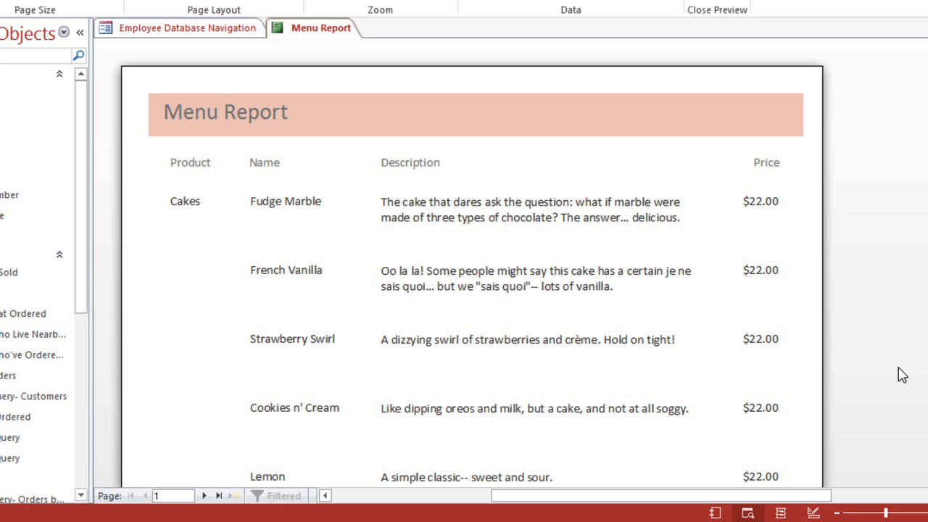
{"action": "mouse_move", "coordinate": [851, 440]}
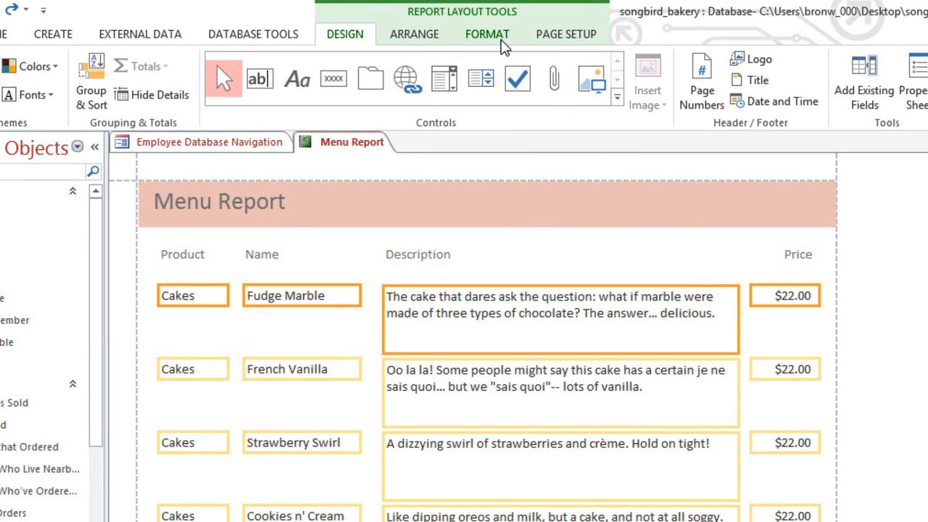
Step: Set the Menu Report description fields to Cambria (Header) and italicize them
{"action": "left_click", "coordinate": [486, 34]}
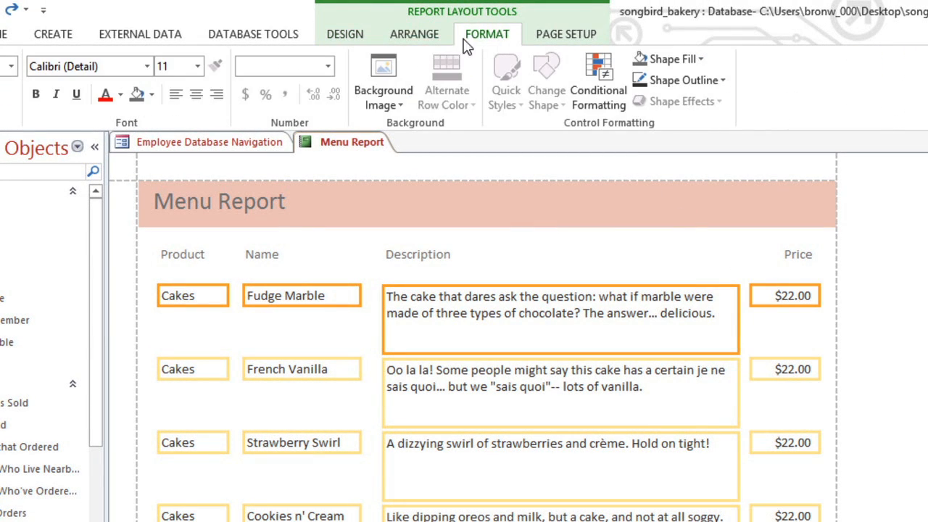
{"action": "left_click", "coordinate": [146, 67]}
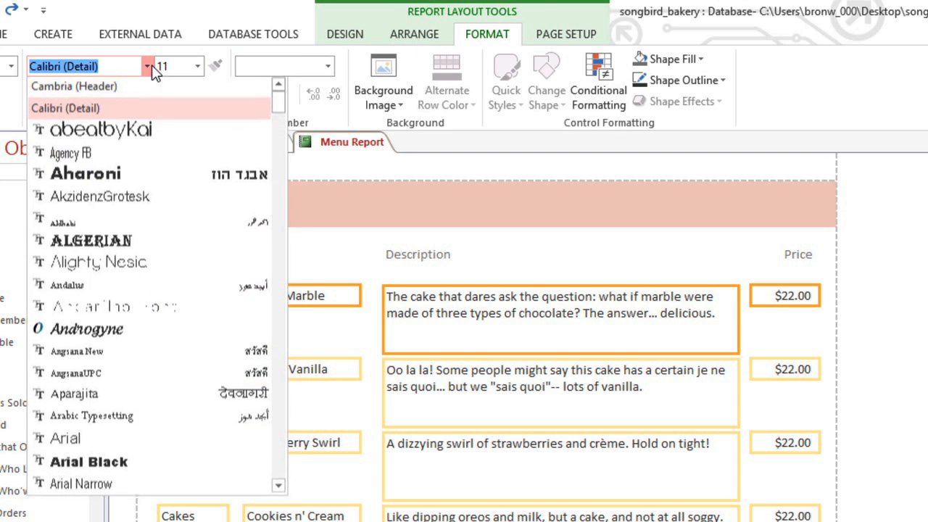
{"action": "mouse_move", "coordinate": [139, 90]}
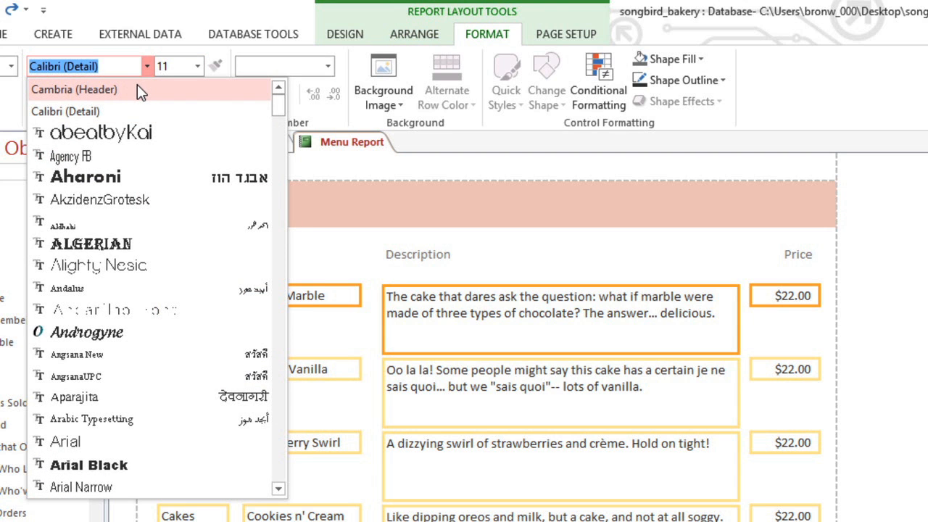
{"action": "left_click", "coordinate": [76, 89]}
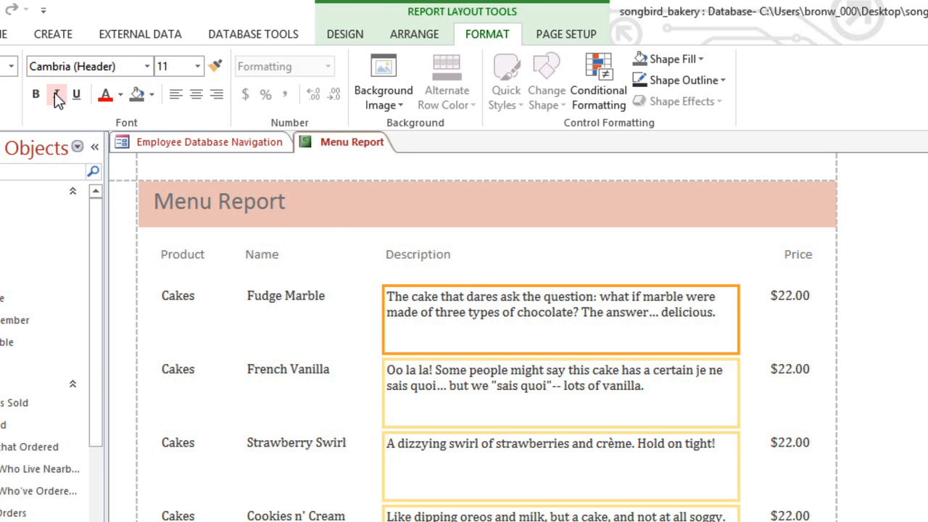
{"action": "left_click", "coordinate": [54, 96]}
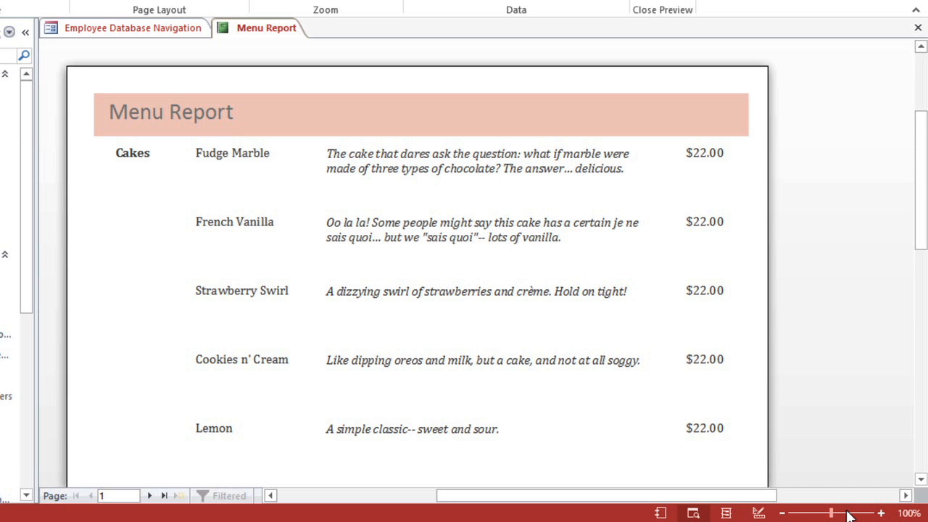
{"action": "mouse_move", "coordinate": [809, 513]}
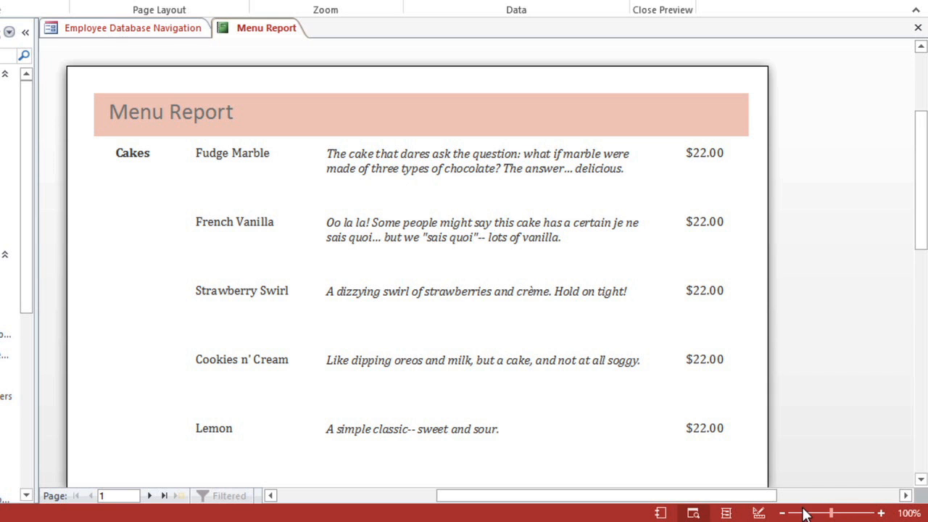
{"action": "mouse_move", "coordinate": [768, 514]}
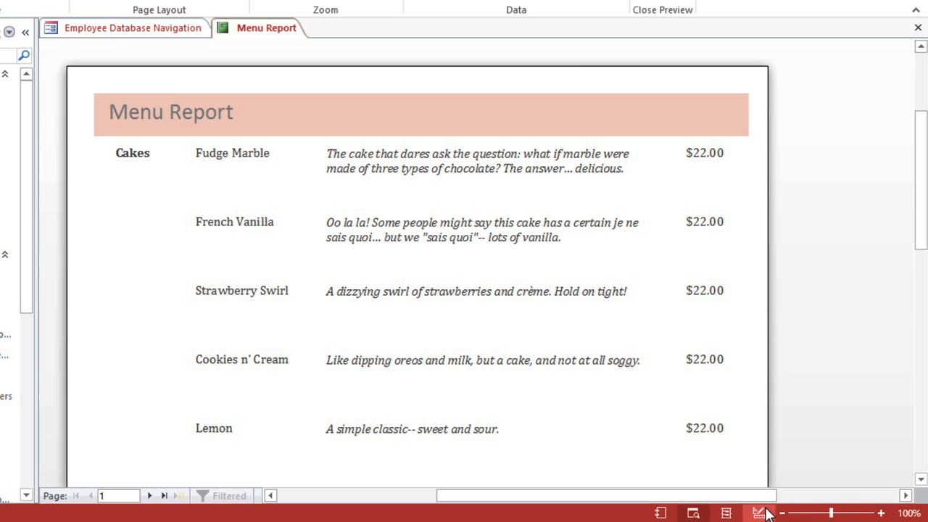
Step: Switch the Menu Report from print preview to Design View
{"action": "left_click", "coordinate": [763, 513]}
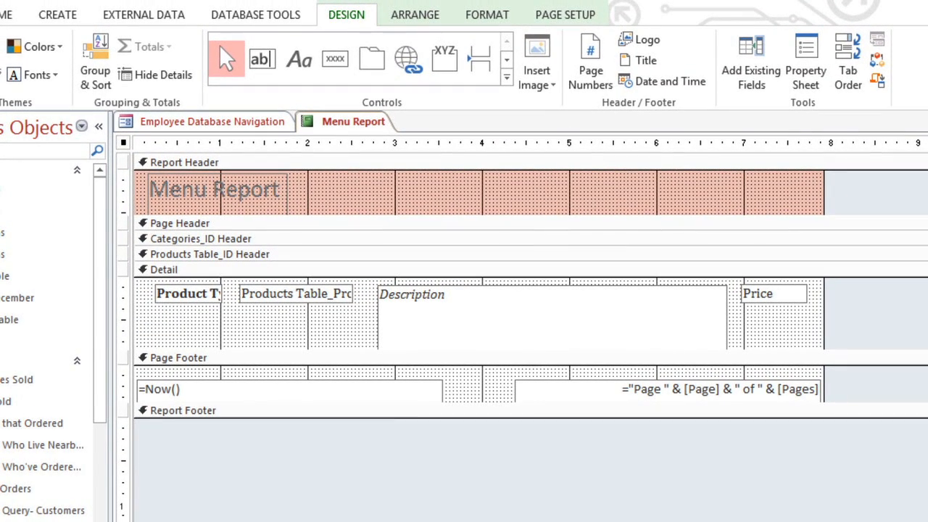
{"action": "mouse_move", "coordinate": [299, 340]}
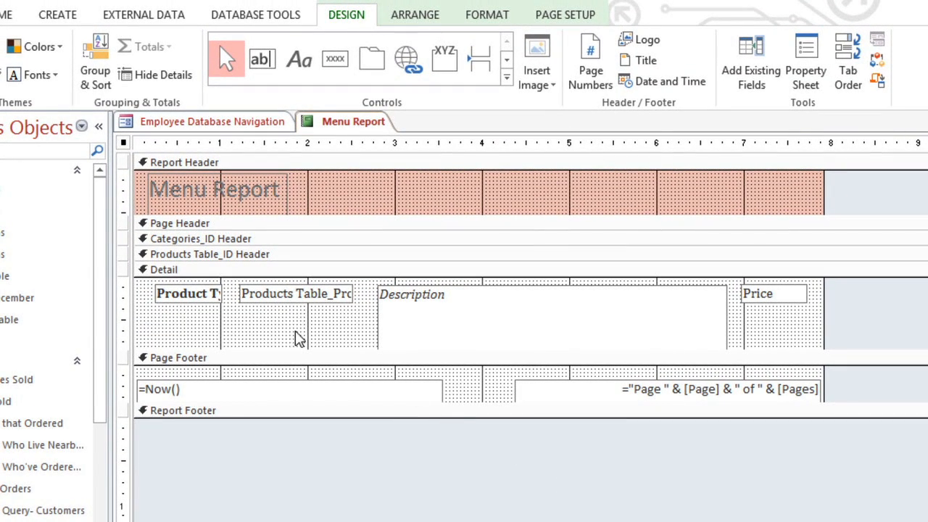
{"action": "mouse_move", "coordinate": [219, 277]}
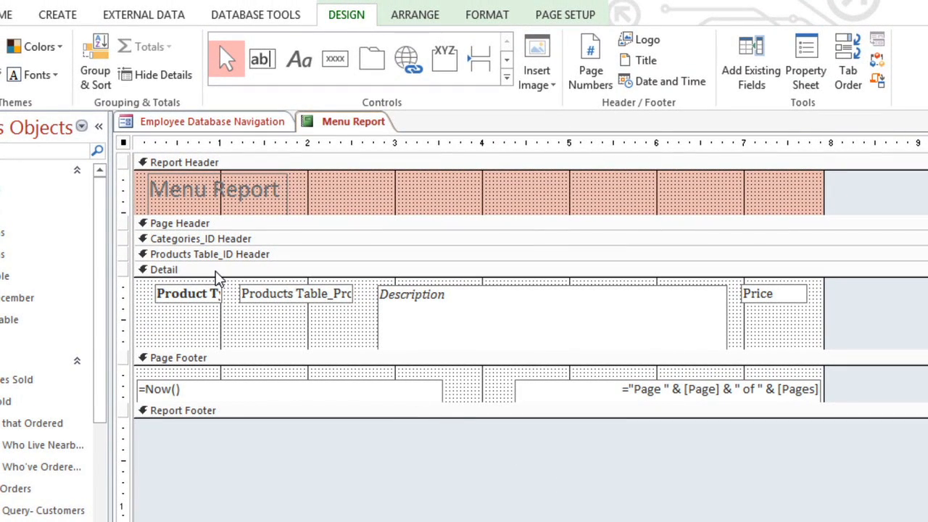
Step: Enlarge the Page Header section to leave room for new content
{"action": "left_click", "coordinate": [177, 224]}
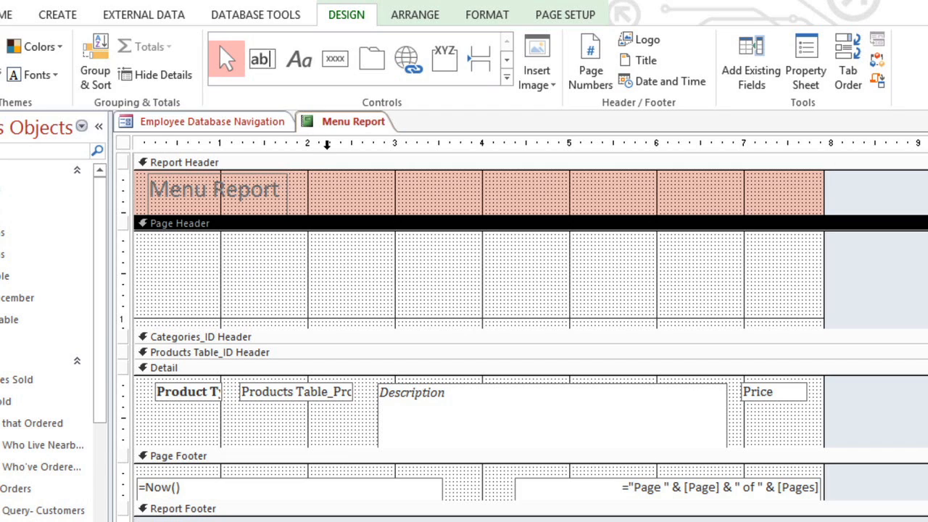
{"action": "mouse_move", "coordinate": [354, 109]}
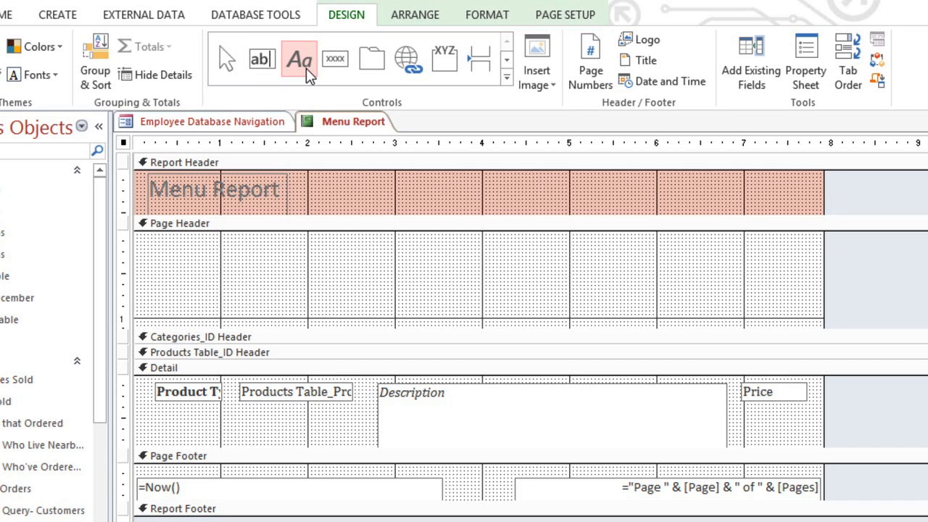
{"action": "left_click", "coordinate": [300, 58]}
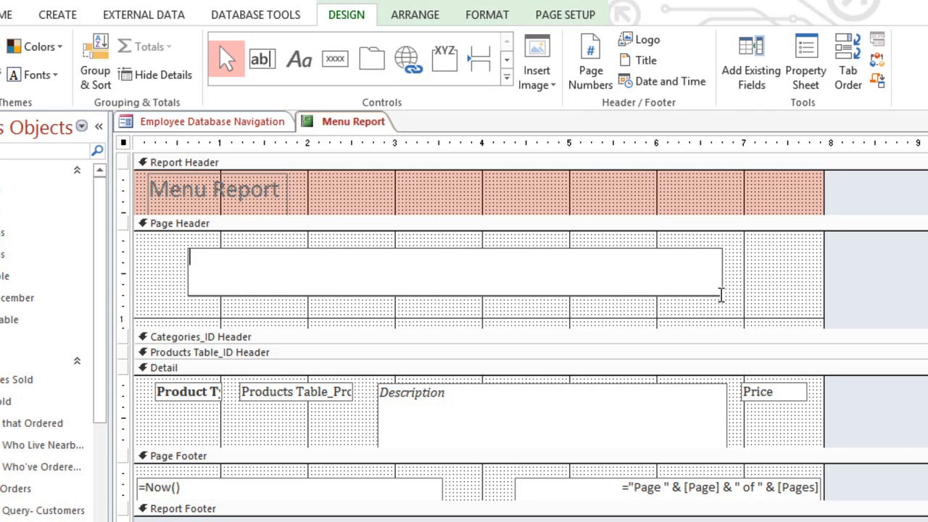
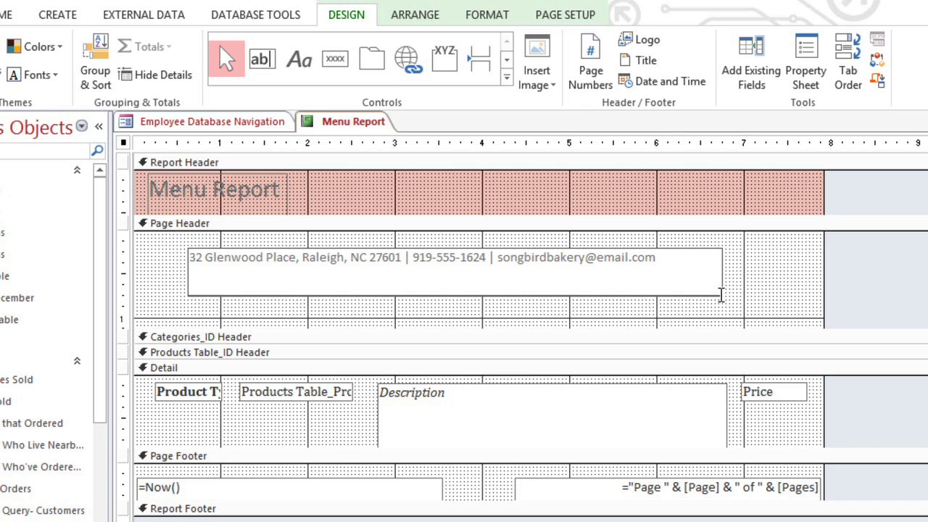
{"action": "left_click", "coordinate": [849, 279]}
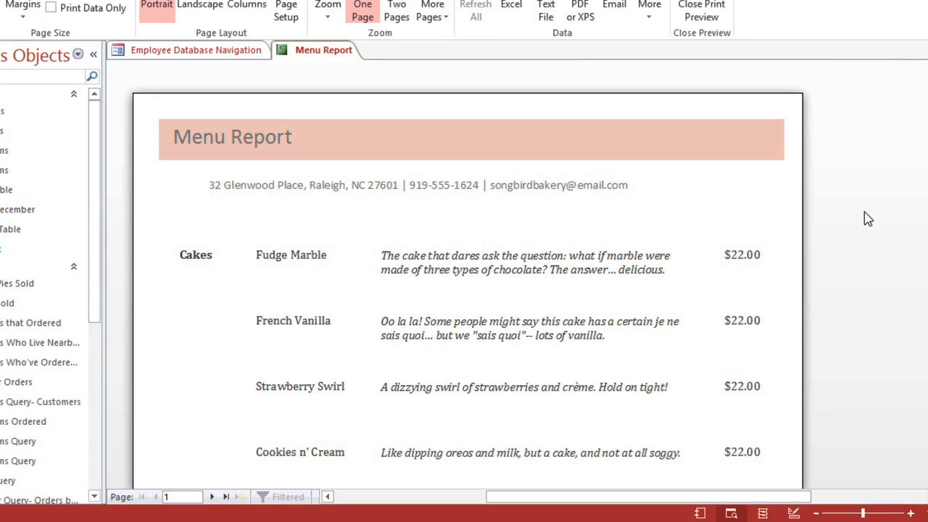
{"action": "mouse_move", "coordinate": [916, 212]}
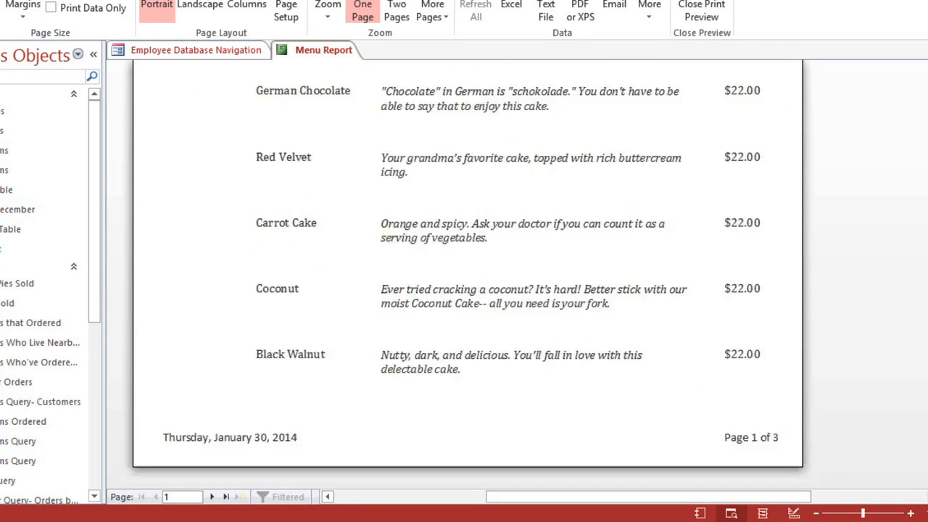
Step: Scroll the preview down to the dated footer reading Page 1 of 3
{"action": "scroll", "scroll_direction": "down", "scroll_amount": 3}
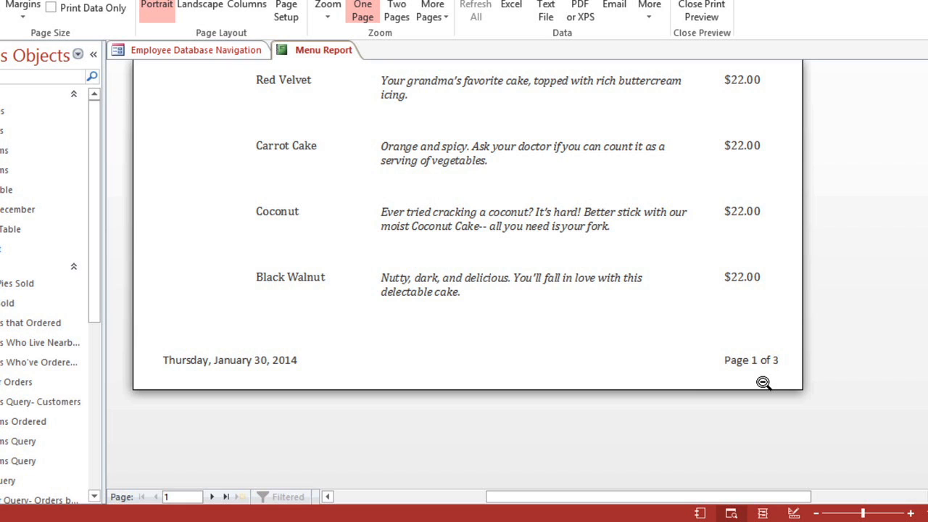
{"action": "mouse_move", "coordinate": [757, 470]}
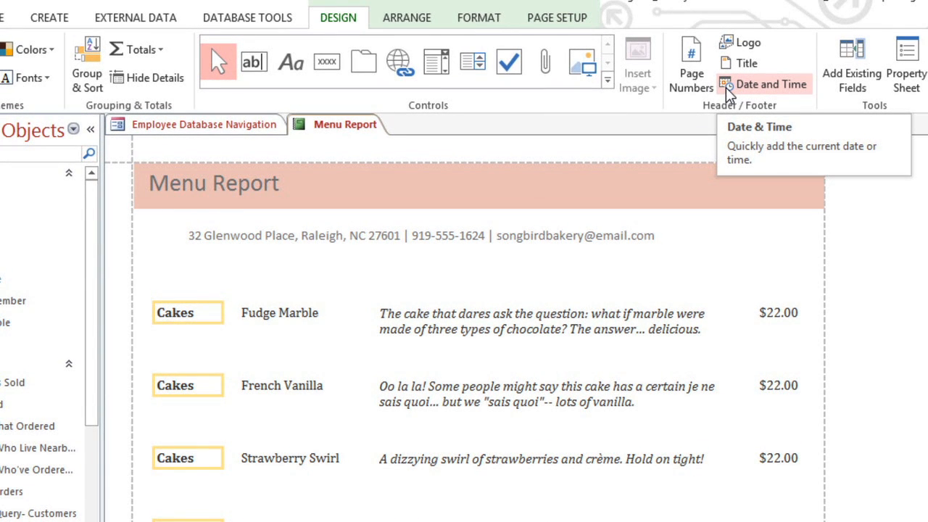
{"action": "mouse_move", "coordinate": [740, 64]}
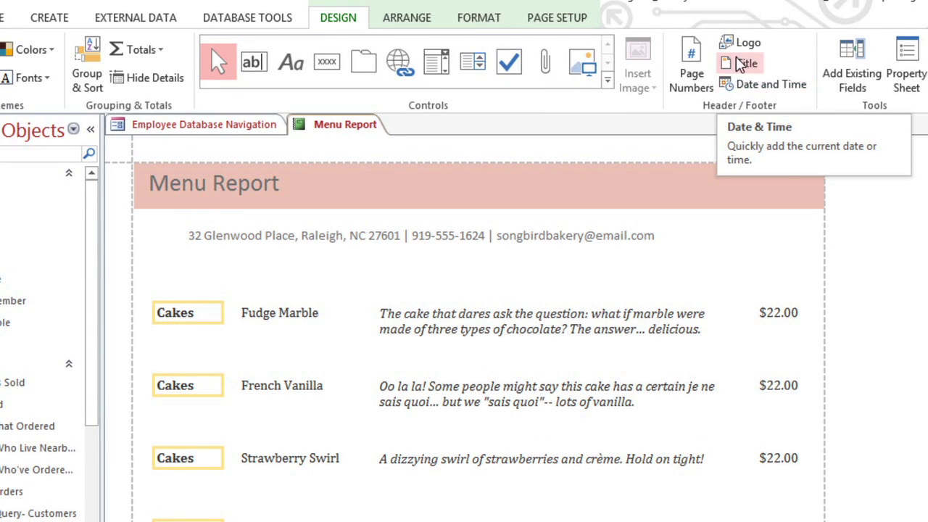
{"action": "mouse_move", "coordinate": [748, 45]}
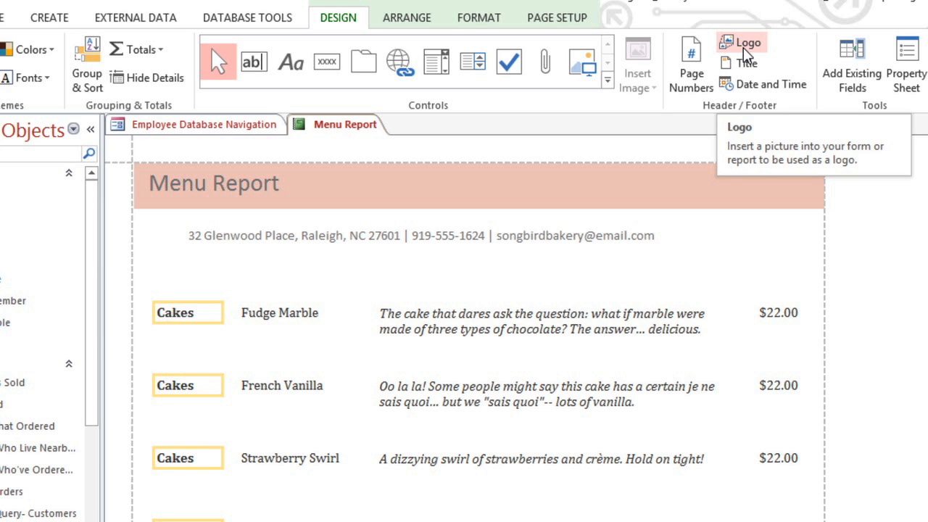
Step: Insert the songbird_logo picture as the report's logo beside the title
{"action": "left_click", "coordinate": [748, 42]}
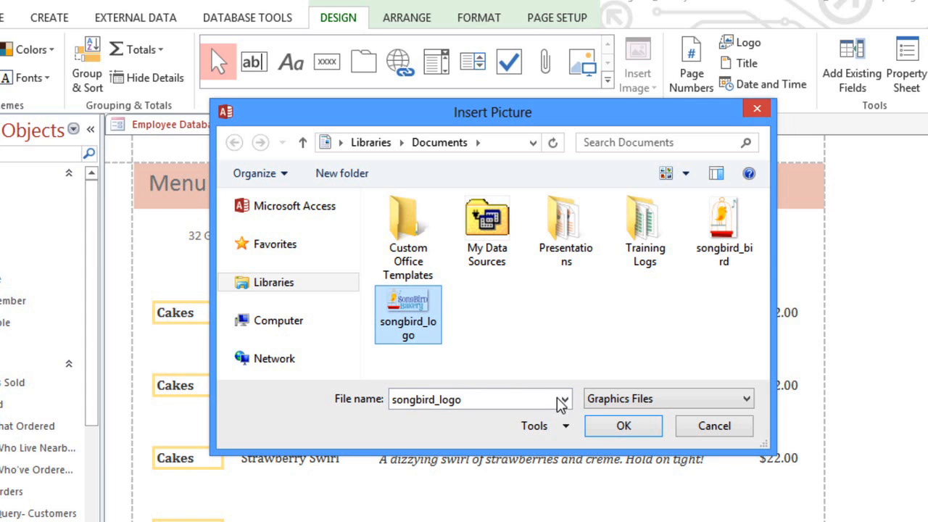
{"action": "left_click", "coordinate": [624, 426]}
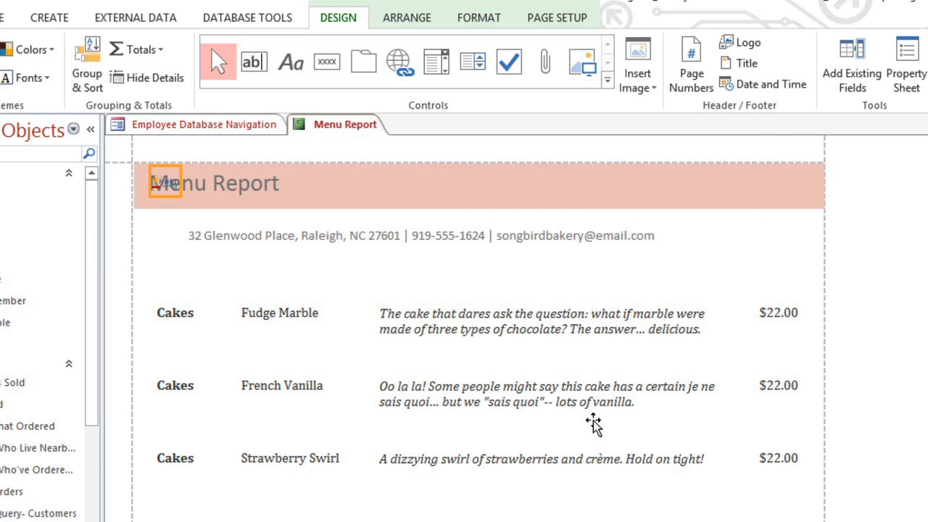
{"action": "mouse_move", "coordinate": [432, 356]}
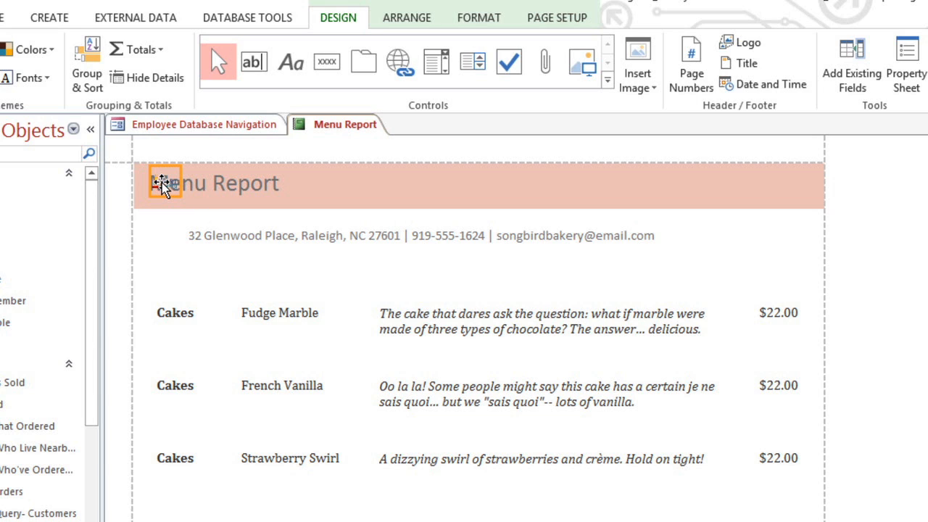
{"action": "mouse_move", "coordinate": [165, 185]}
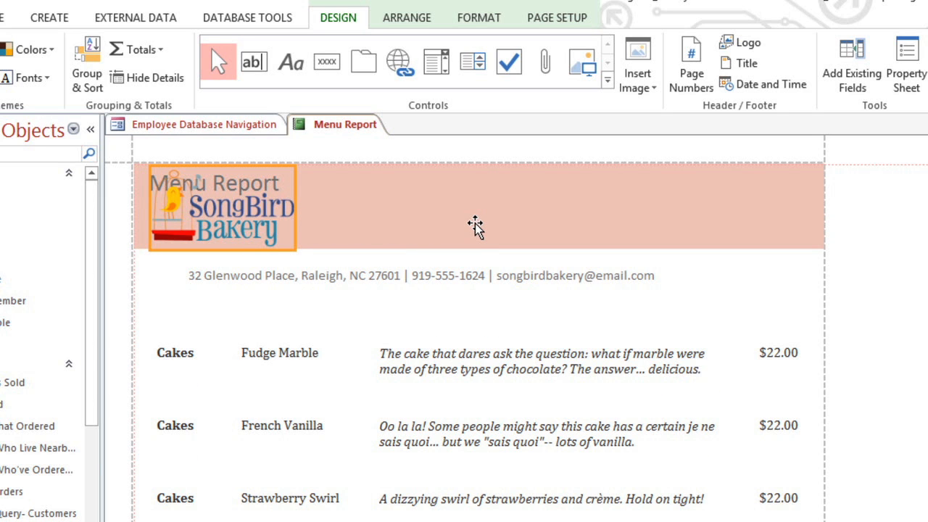
Step: Enlarge the logo so the full SongBird Bakery graphic shows above the title
{"action": "left_click_drag", "start_coordinate": [221, 208], "coordinate": [470, 208]}
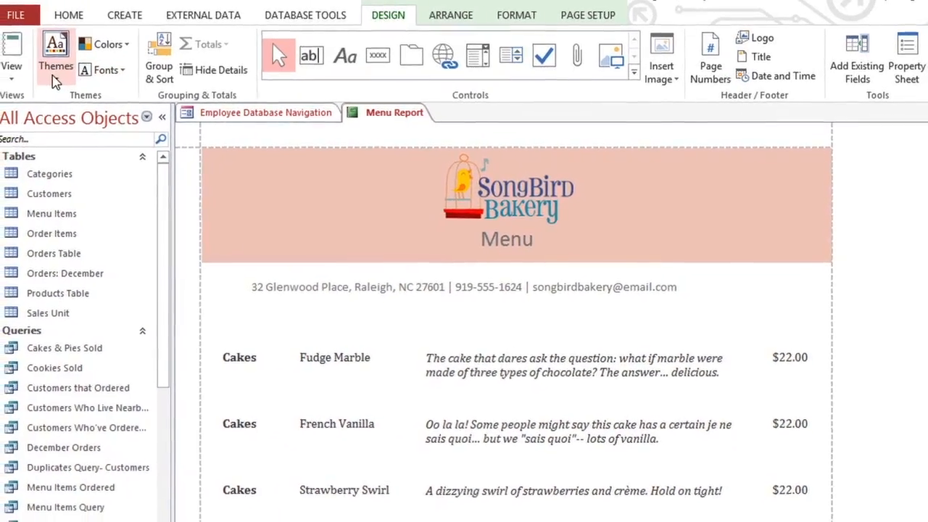
Step: Apply a new report theme with a light blue header and Corbel theme fonts
{"action": "left_click", "coordinate": [55, 55]}
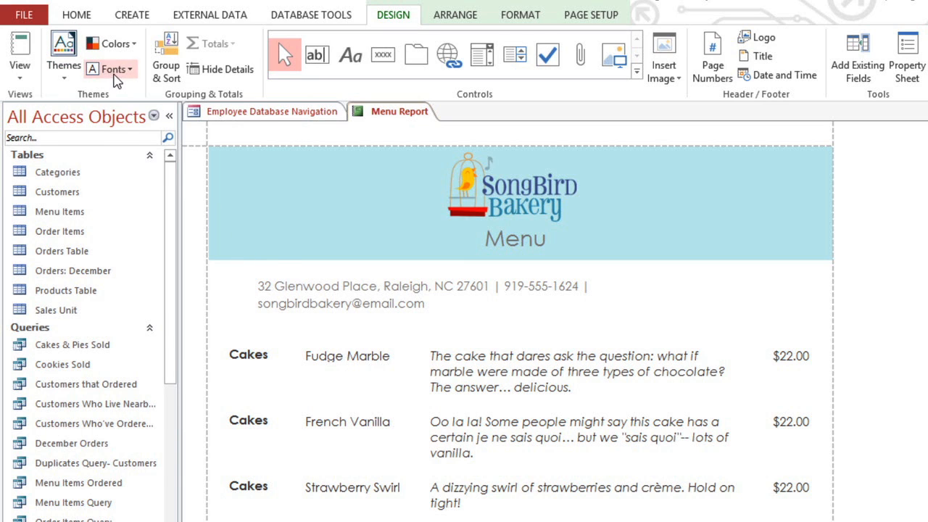
{"action": "left_click", "coordinate": [113, 69]}
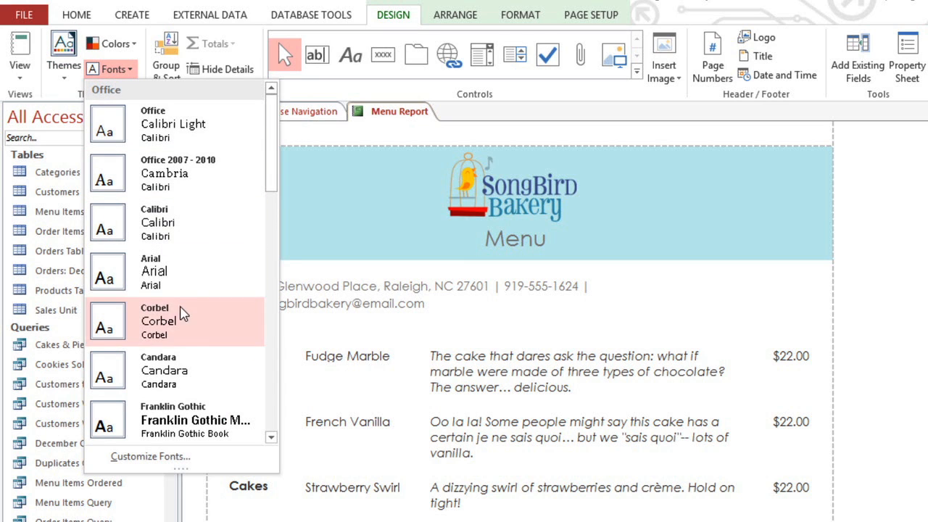
{"action": "left_click", "coordinate": [158, 320]}
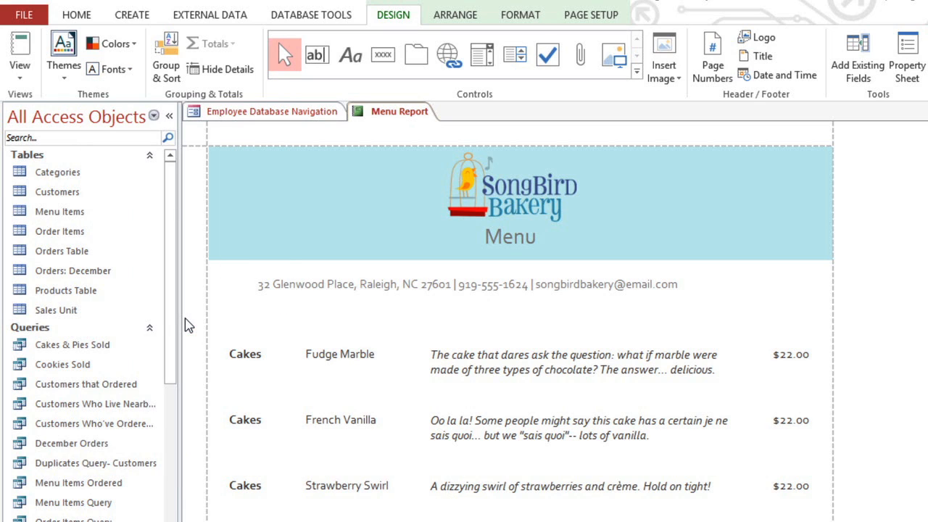